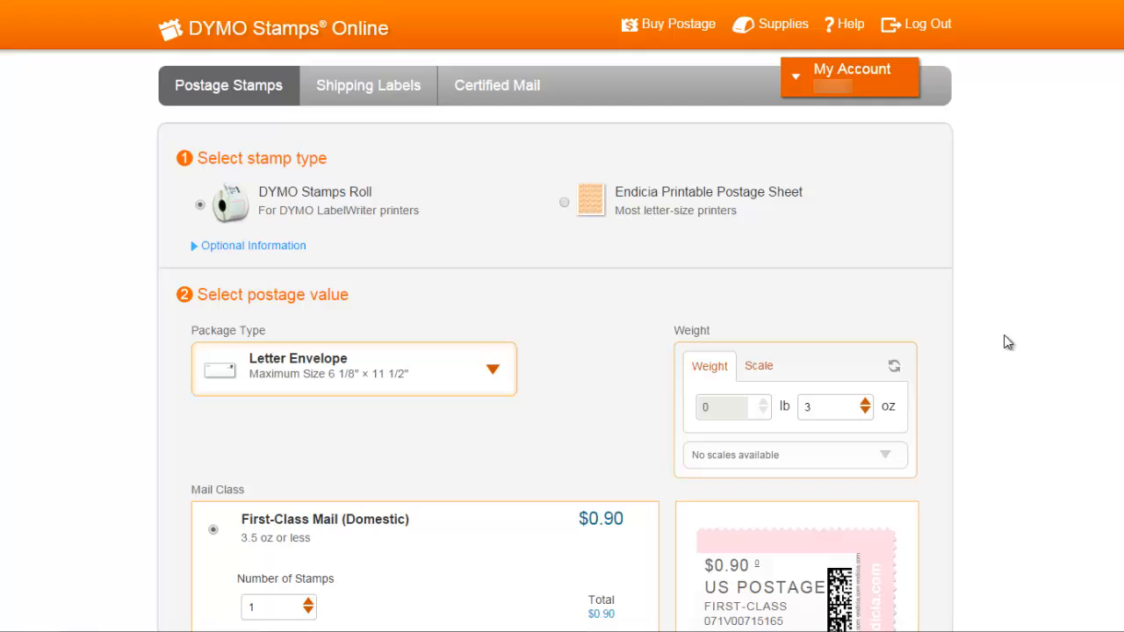
pyautogui.moveTo(794, 83)
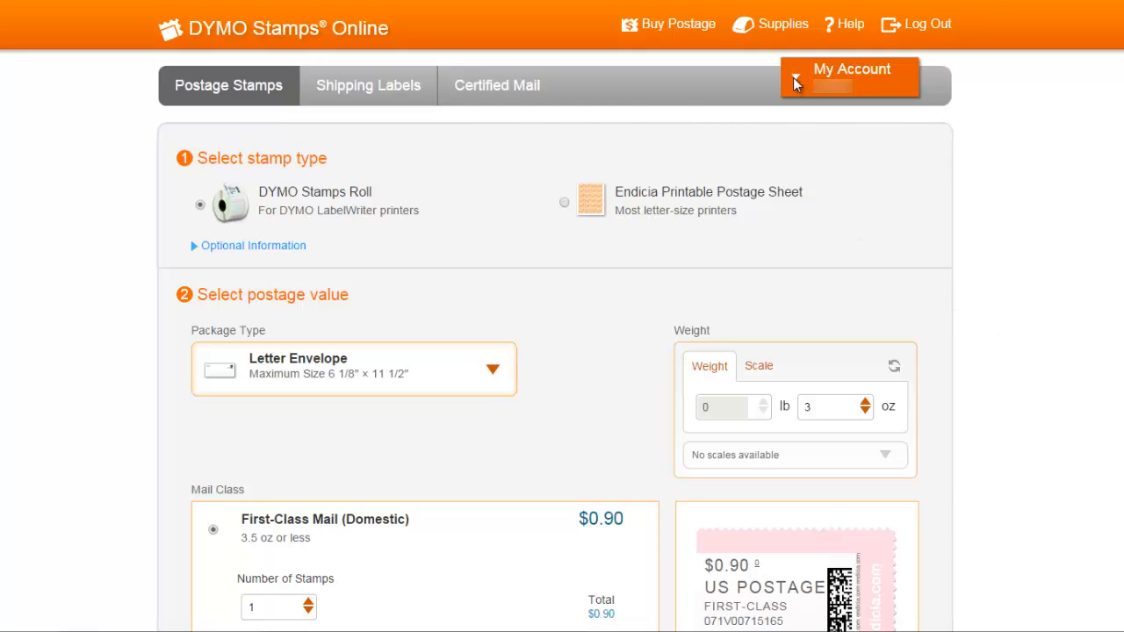
# - Open the My Account menu at the top right
pyautogui.click(850, 77)
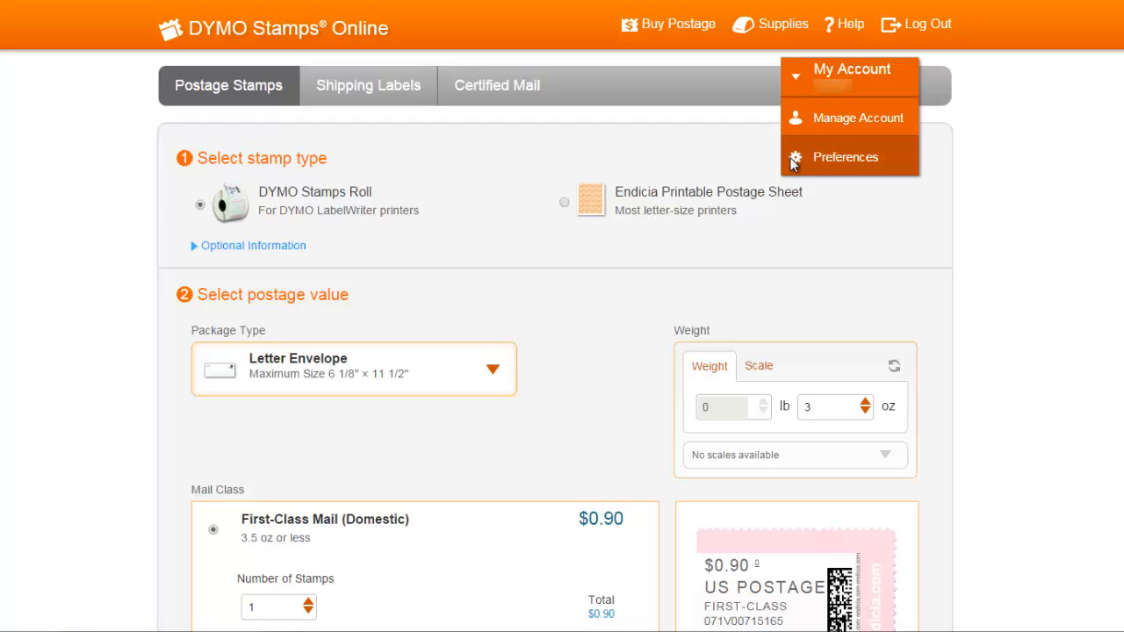
# - Choose Preferences from the My Account menu to show the stamp defaults
pyautogui.click(845, 156)
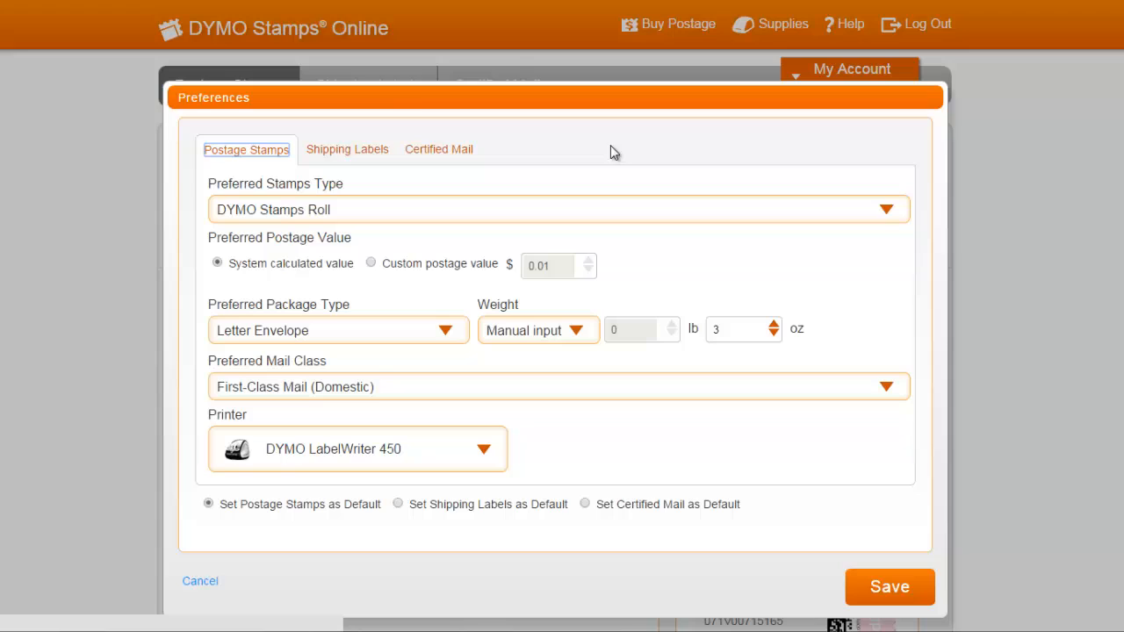
pyautogui.moveTo(439, 149)
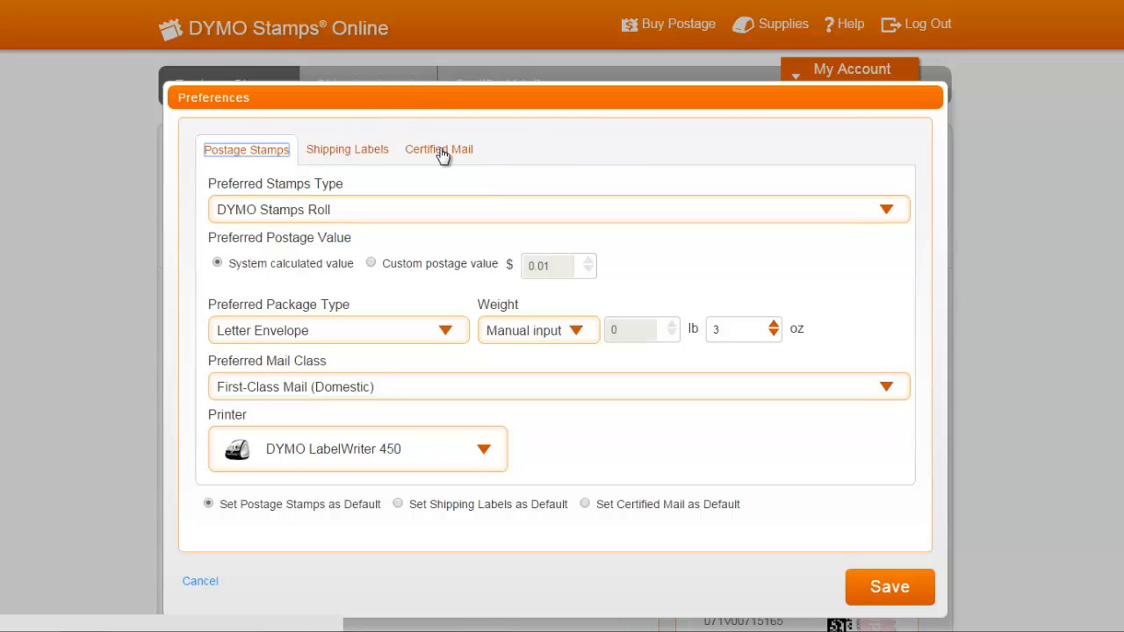
pyautogui.moveTo(490, 160)
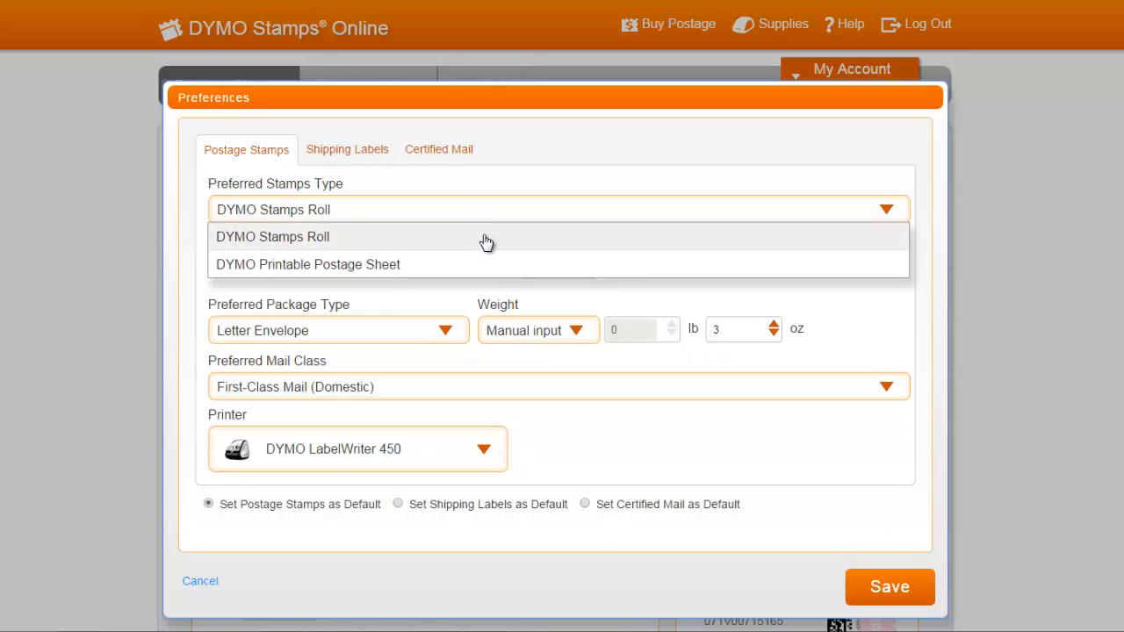
pyautogui.click(272, 235)
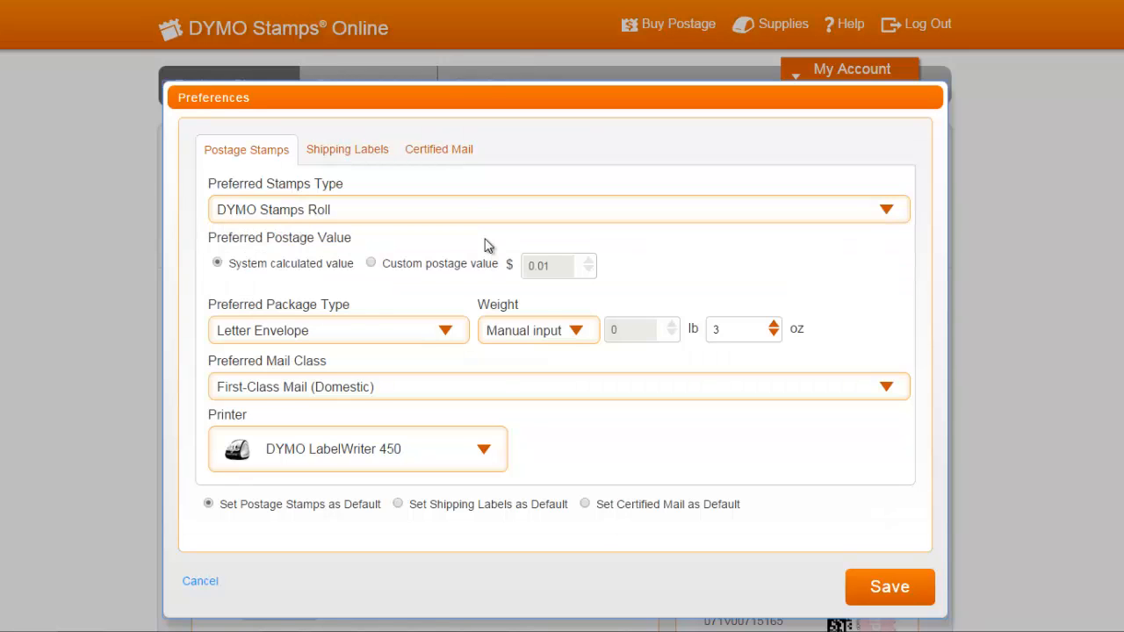
pyautogui.moveTo(631, 251)
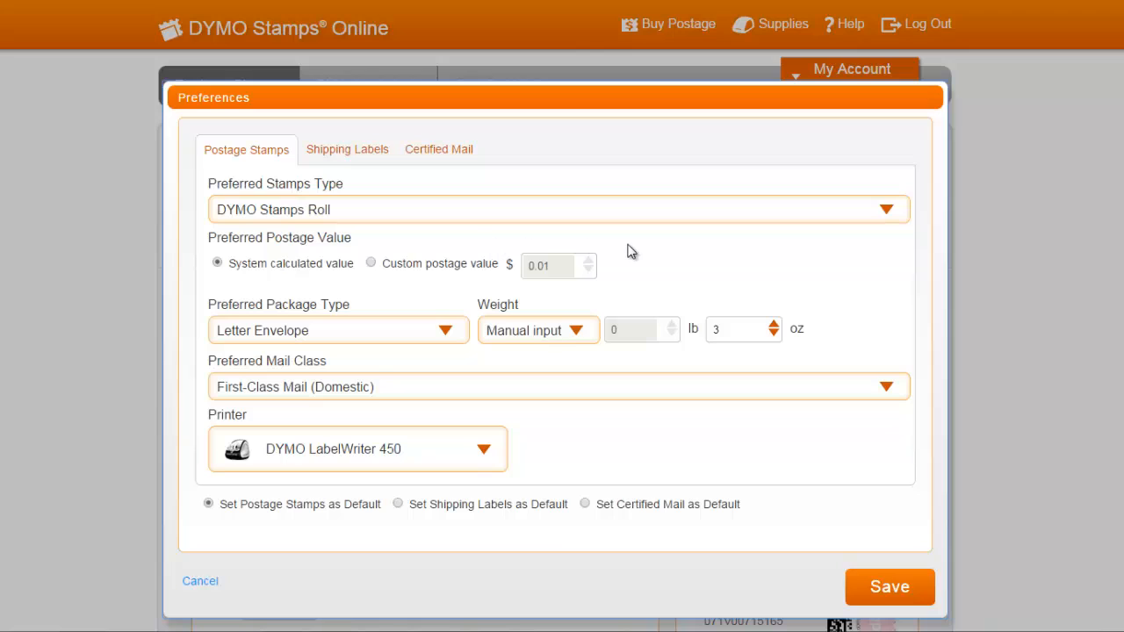
pyautogui.moveTo(524, 330)
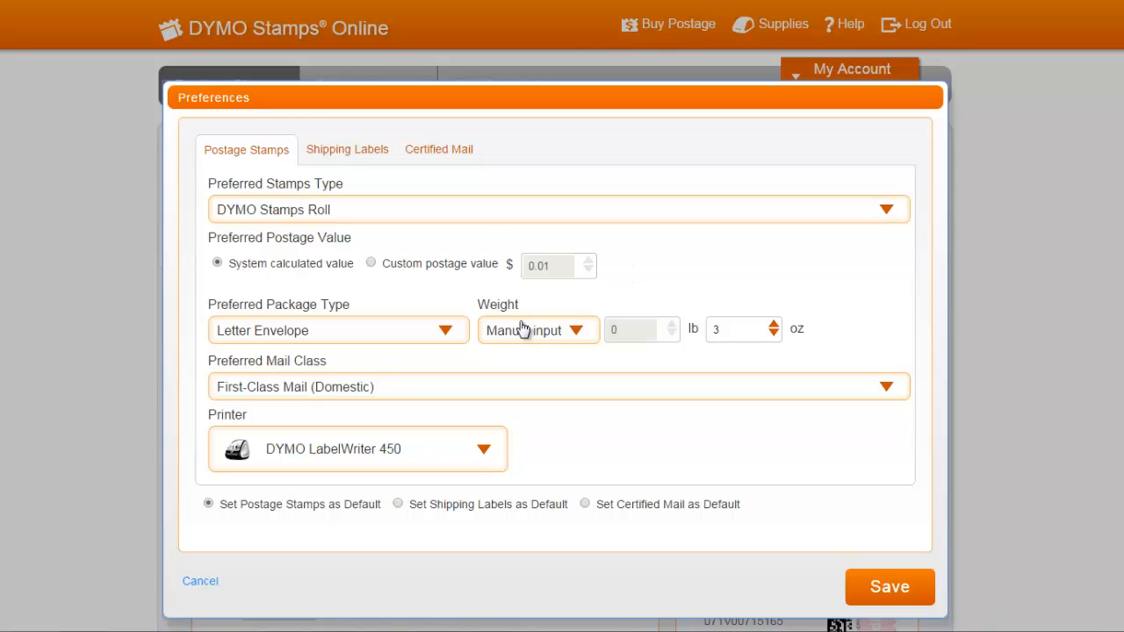
pyautogui.moveTo(454, 337)
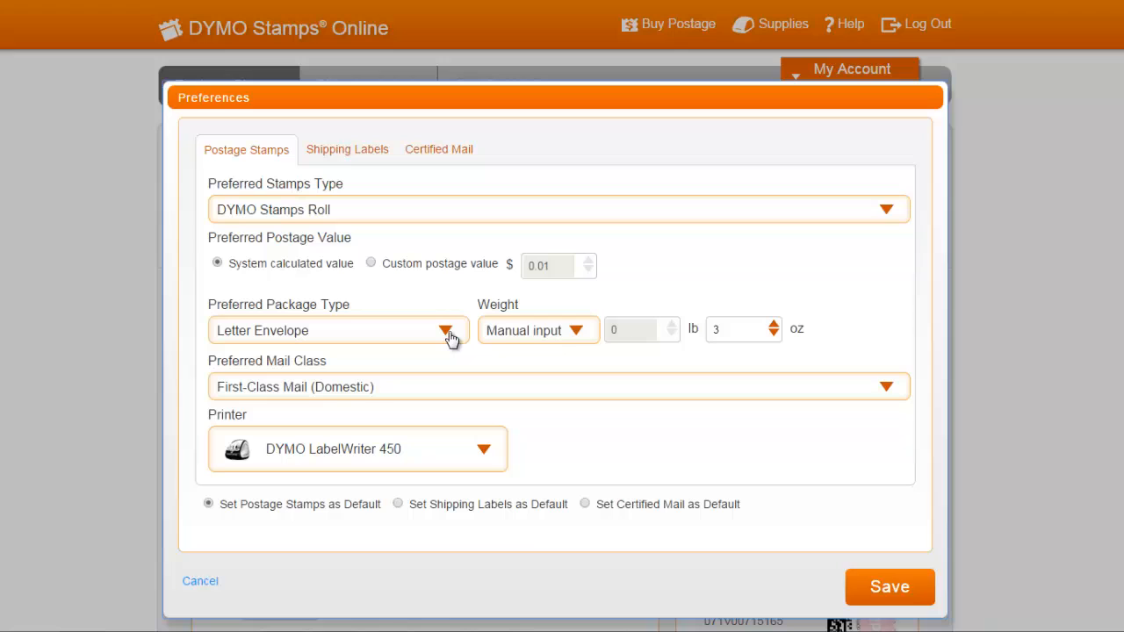
pyautogui.click(448, 330)
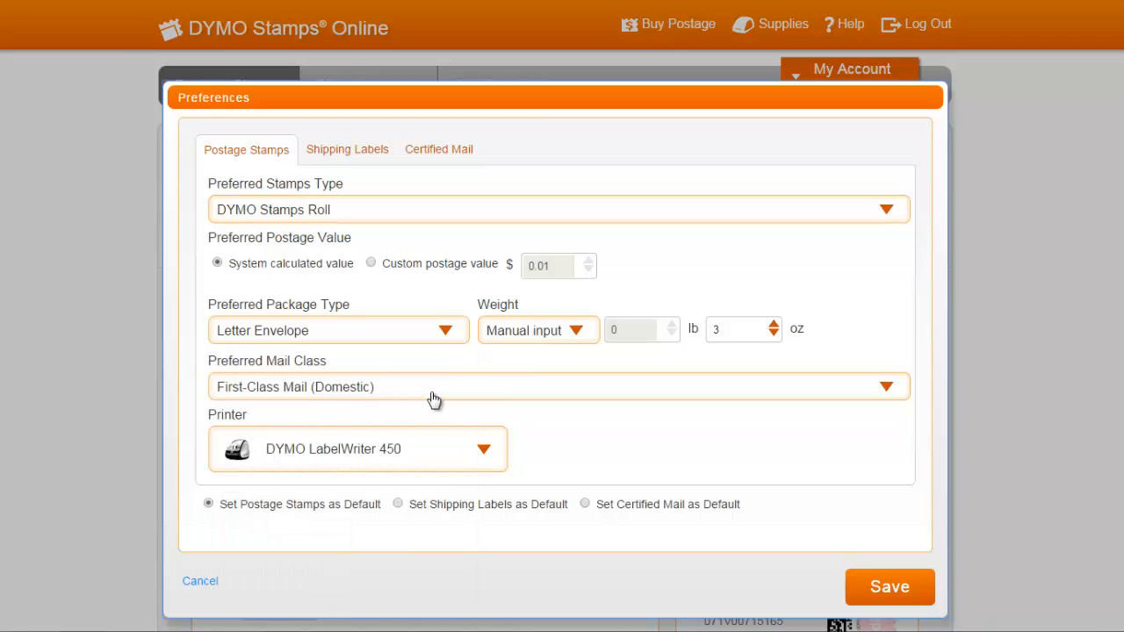
pyautogui.moveTo(594, 343)
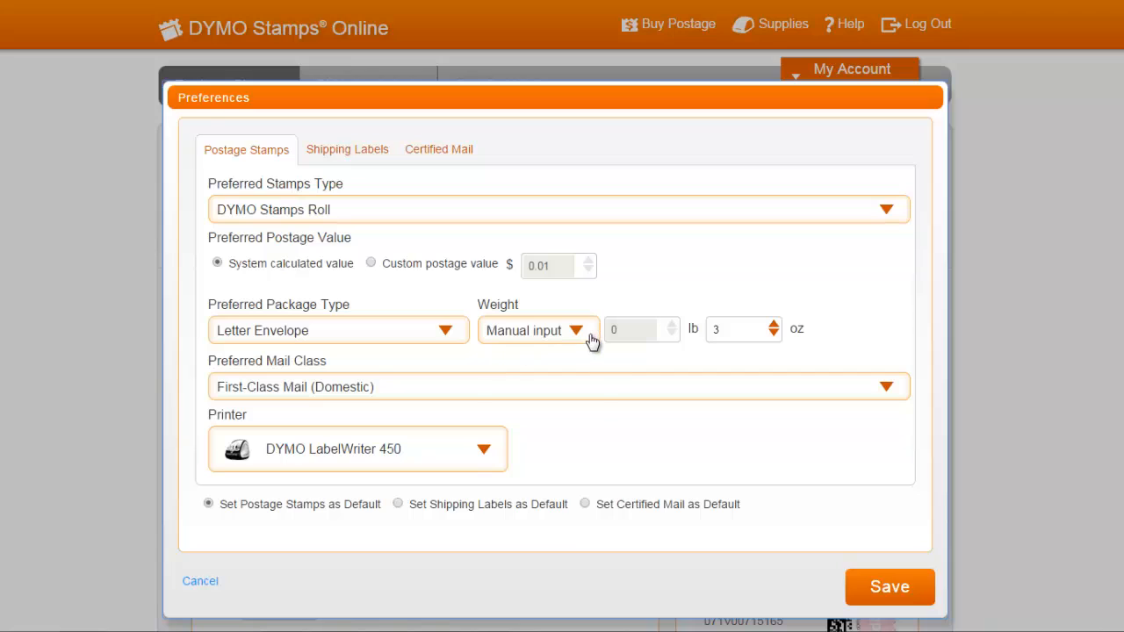
pyautogui.click(536, 330)
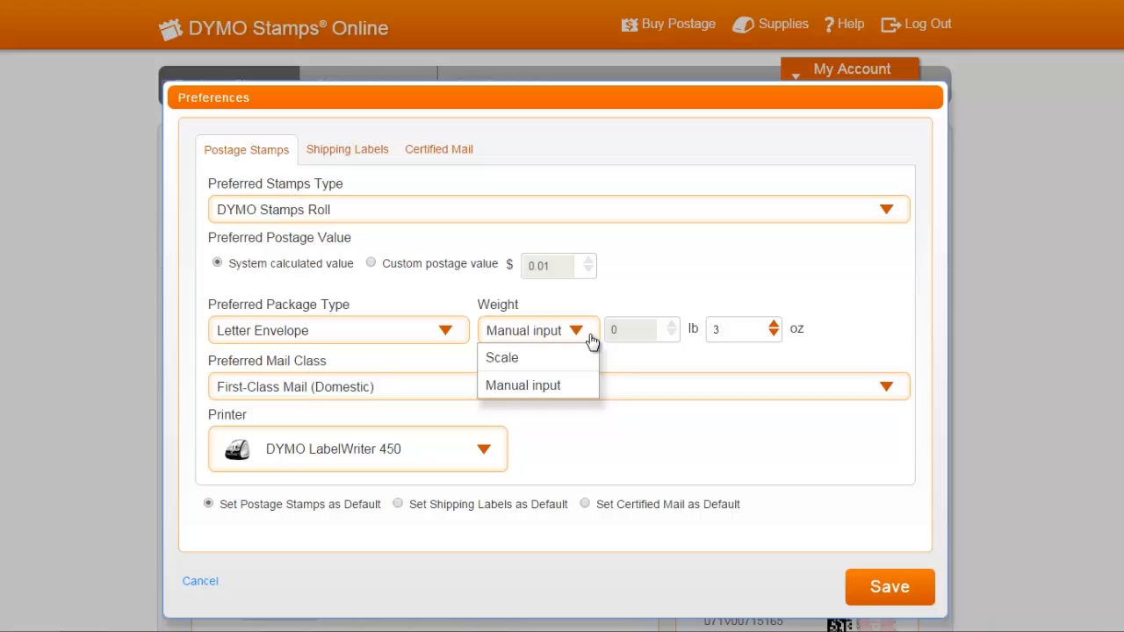
pyautogui.click(523, 385)
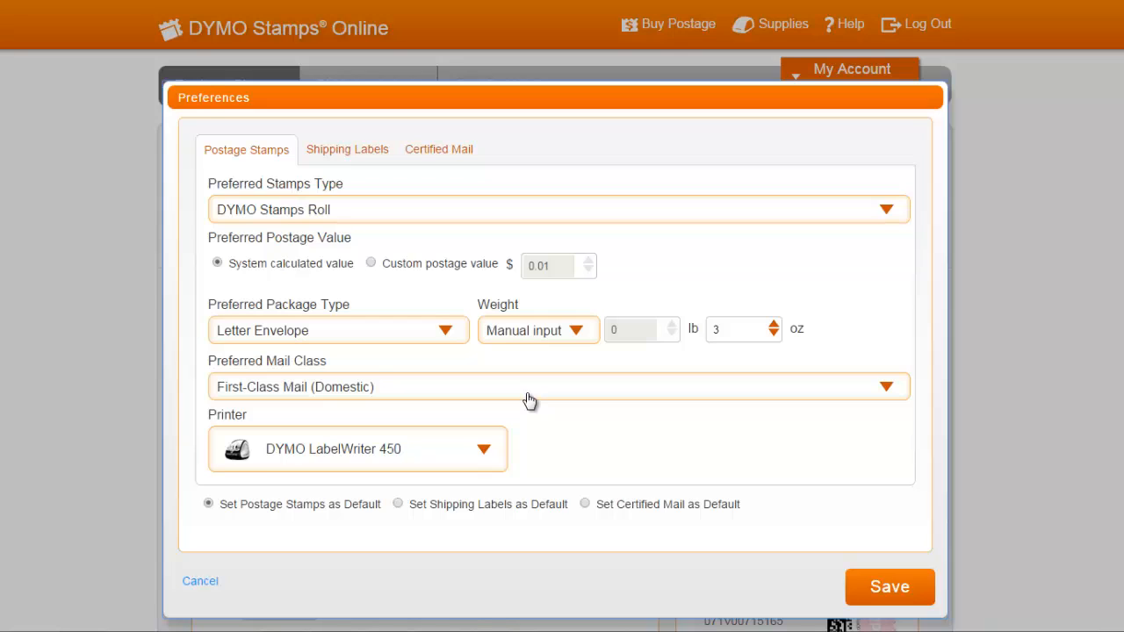
pyautogui.moveTo(516, 445)
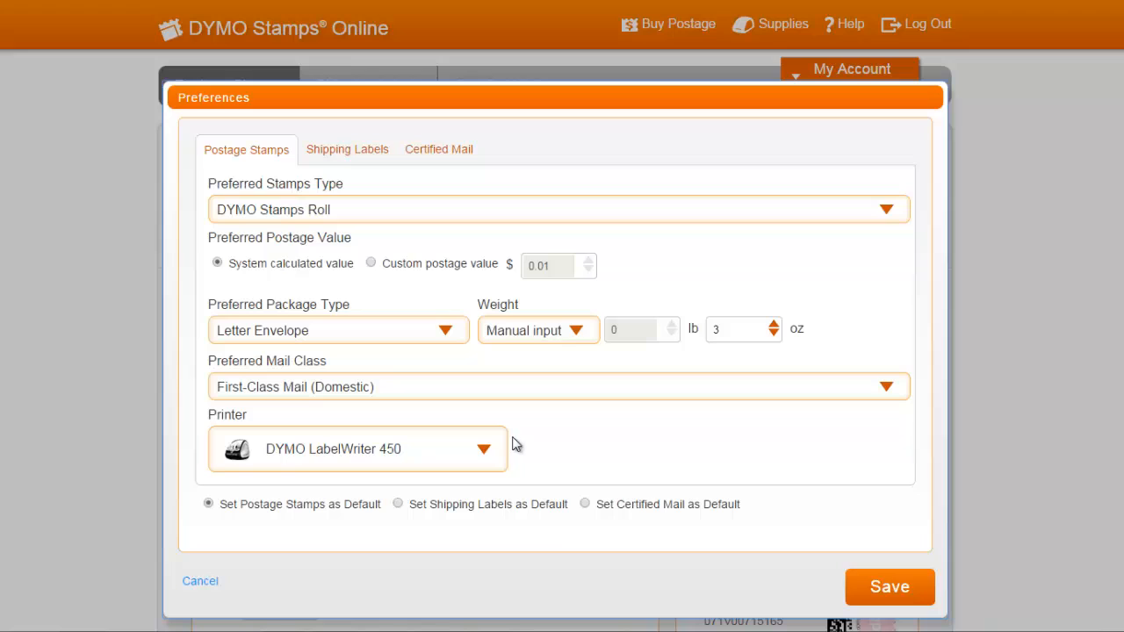
pyautogui.moveTo(490, 453)
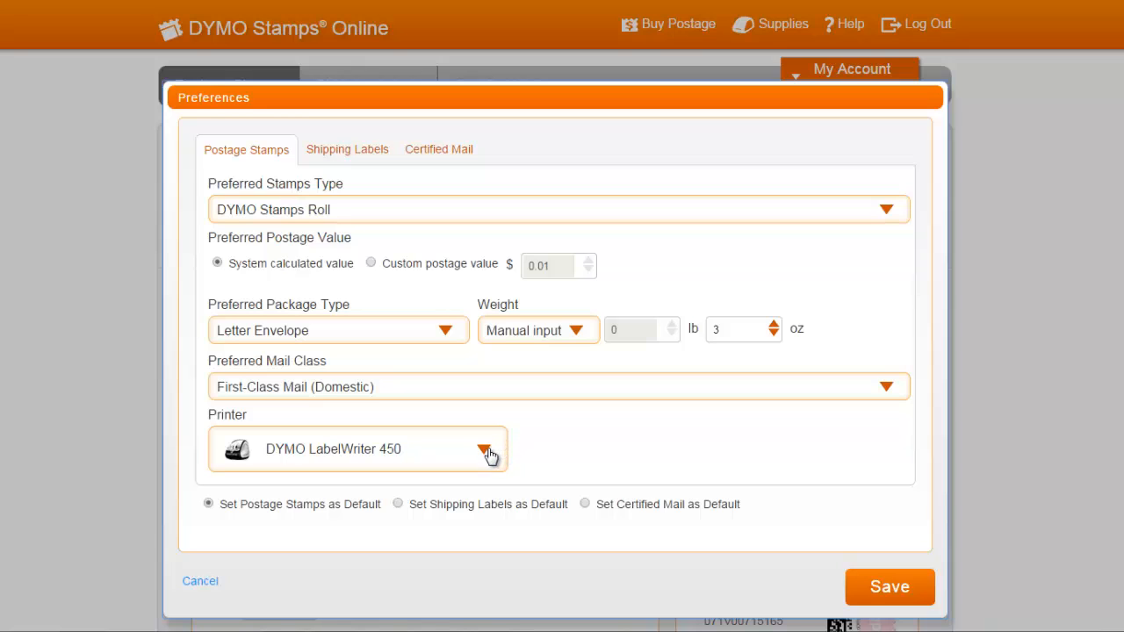
# - Choose DYMO LabelWriter 450 as the postage stamp printer
pyautogui.click(485, 454)
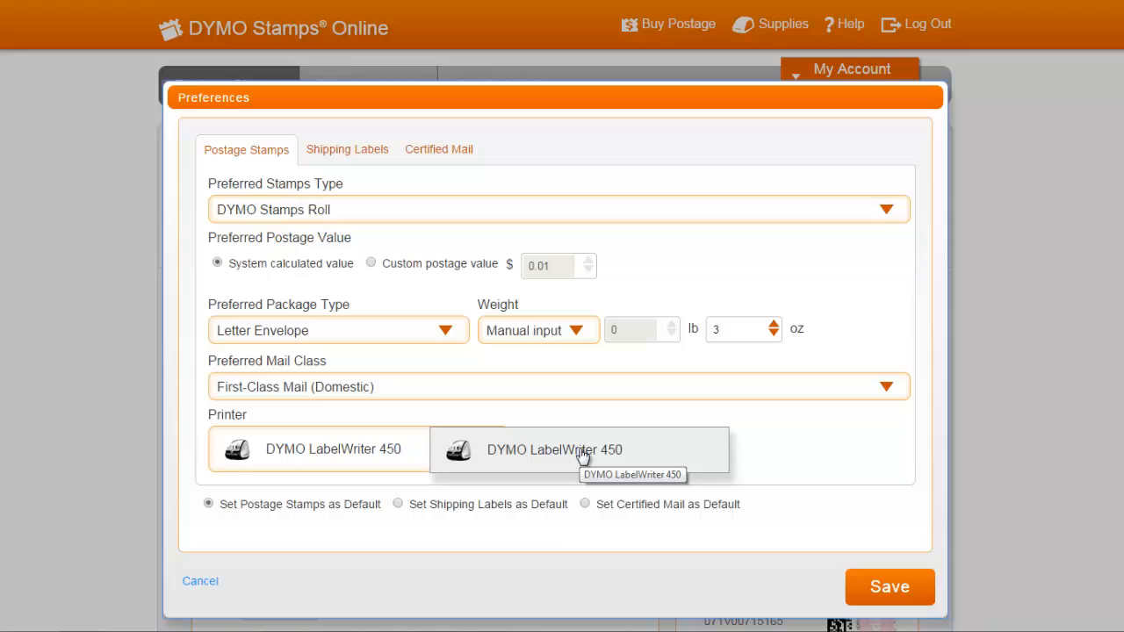
pyautogui.click(555, 449)
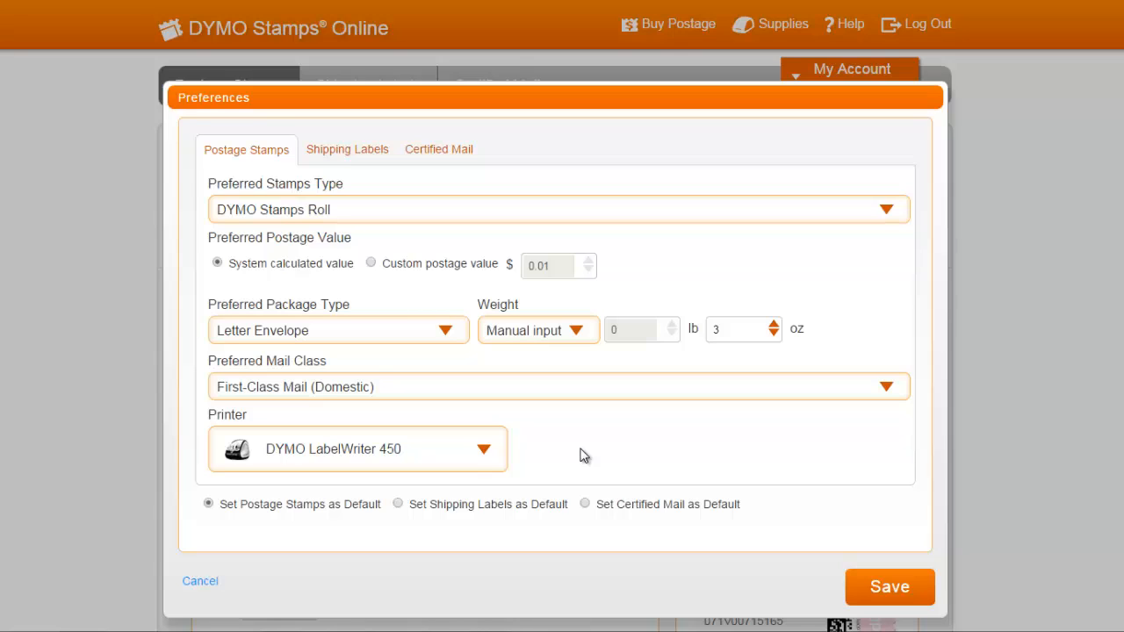
pyautogui.moveTo(300, 531)
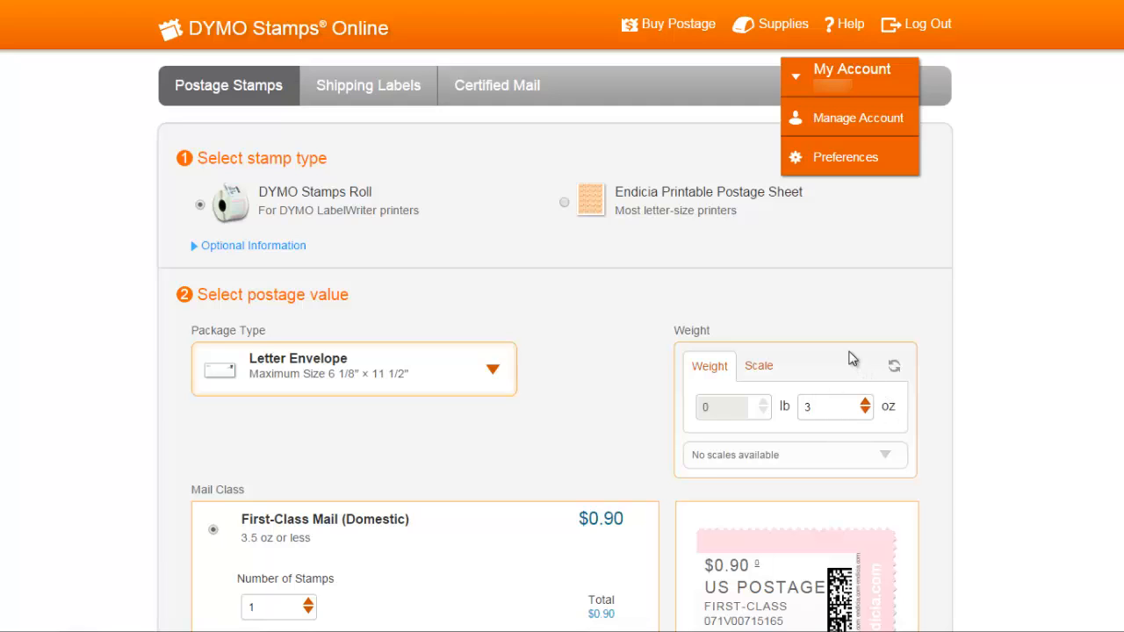
# - Reopen Preferences, make Certified Mail the default starting tab, and save
pyautogui.click(845, 156)
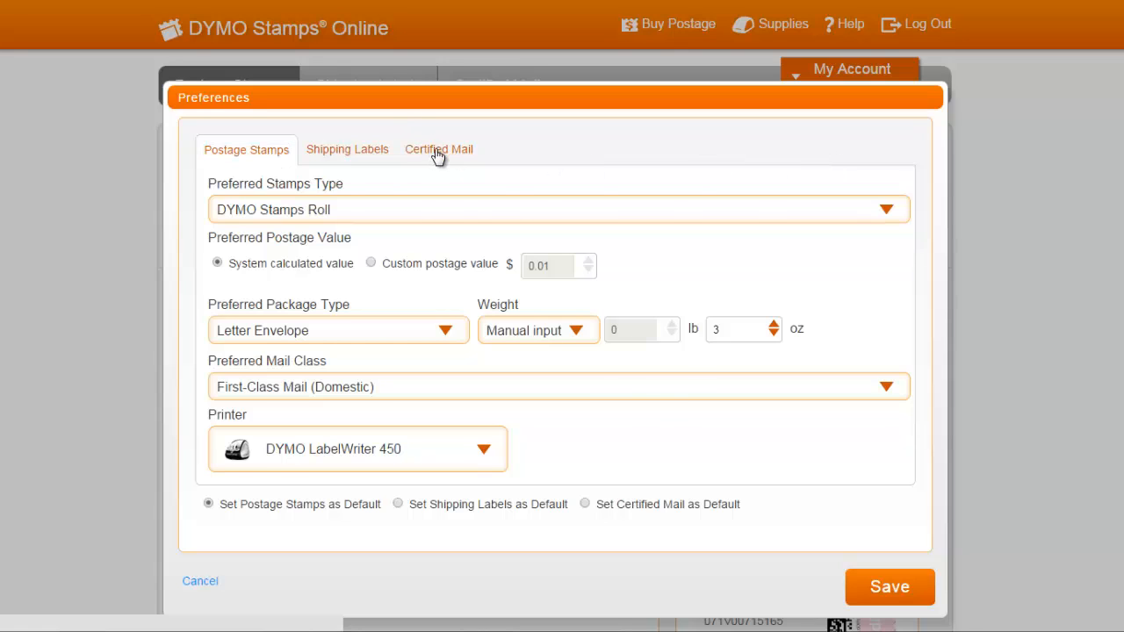
pyautogui.click(439, 150)
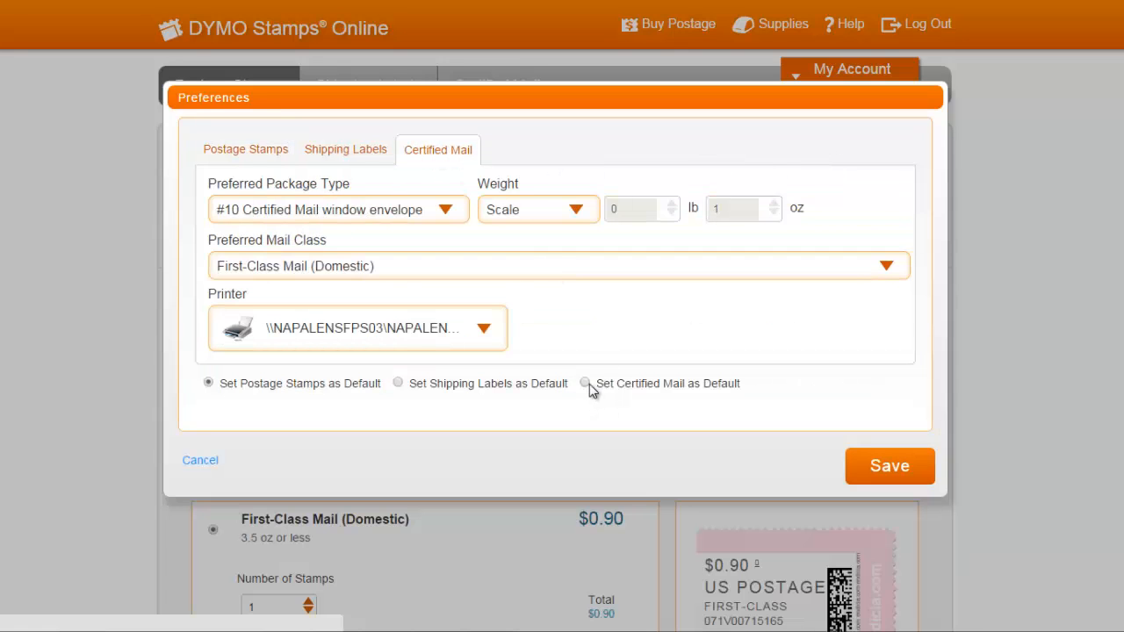
pyautogui.click(585, 383)
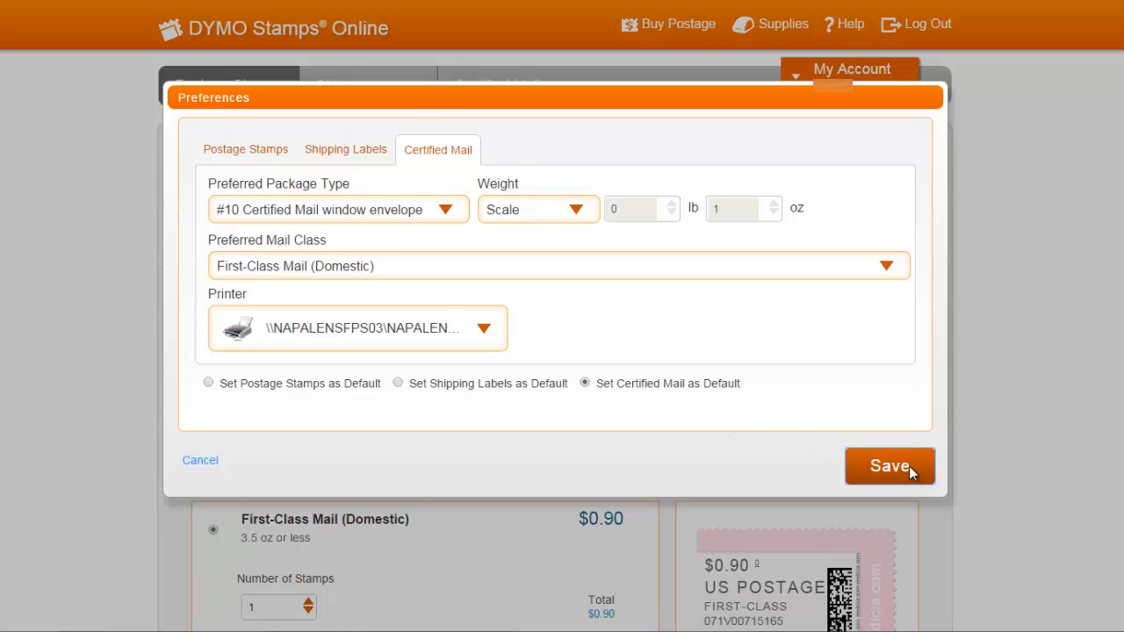
pyautogui.click(889, 465)
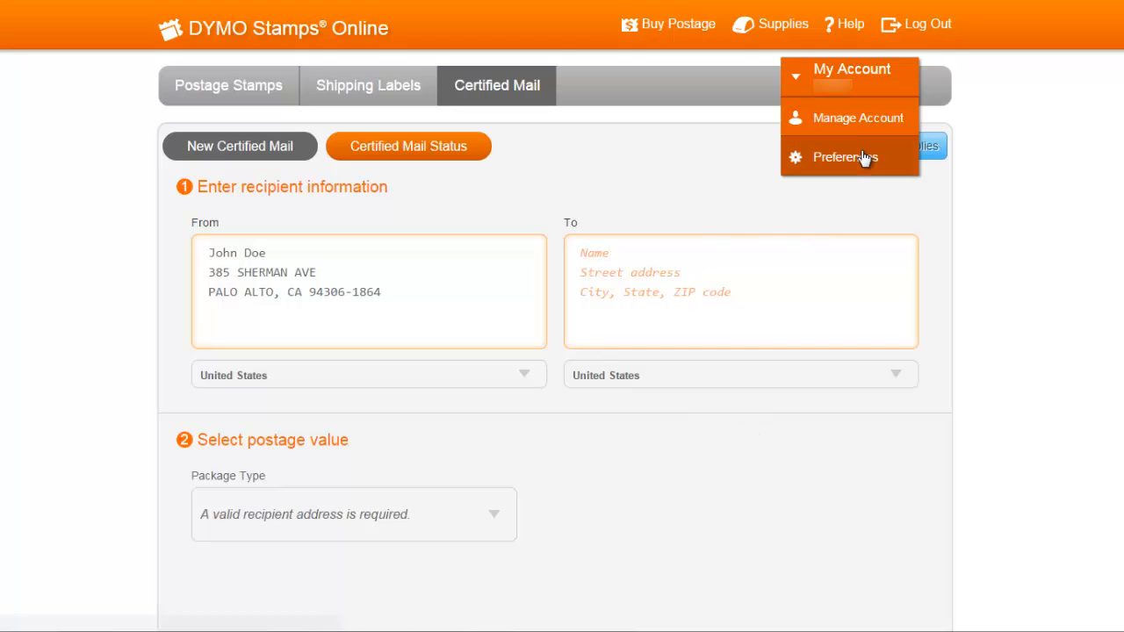
# - Review the Shipping Labels defaults (Package, DYMO LabelWriter 4XL) and save the preferences
pyautogui.click(845, 159)
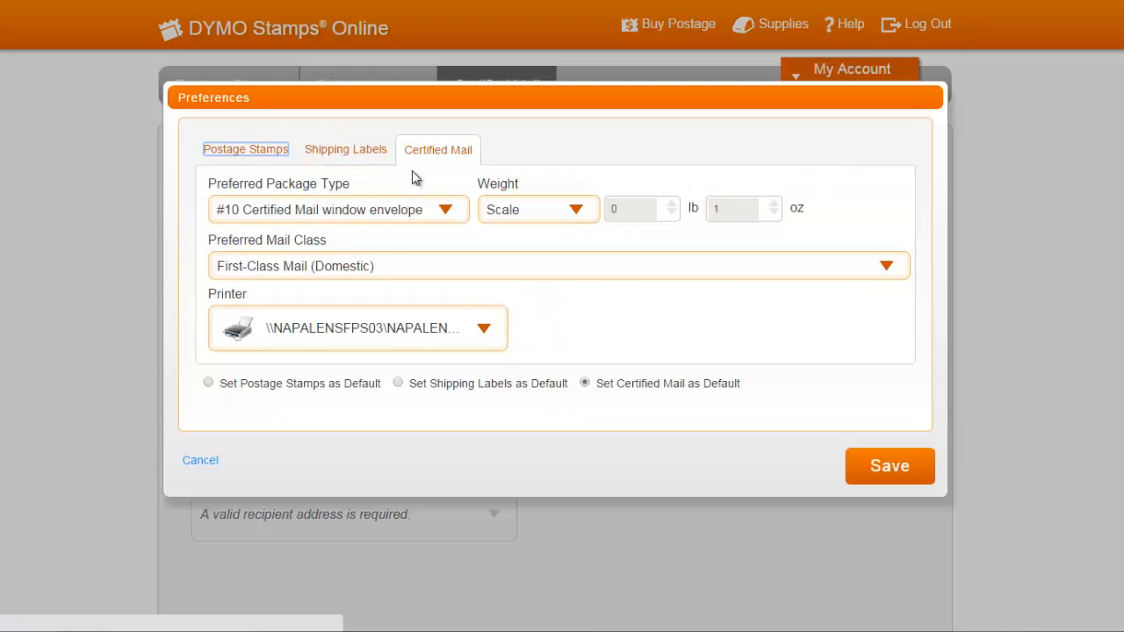
pyautogui.click(344, 149)
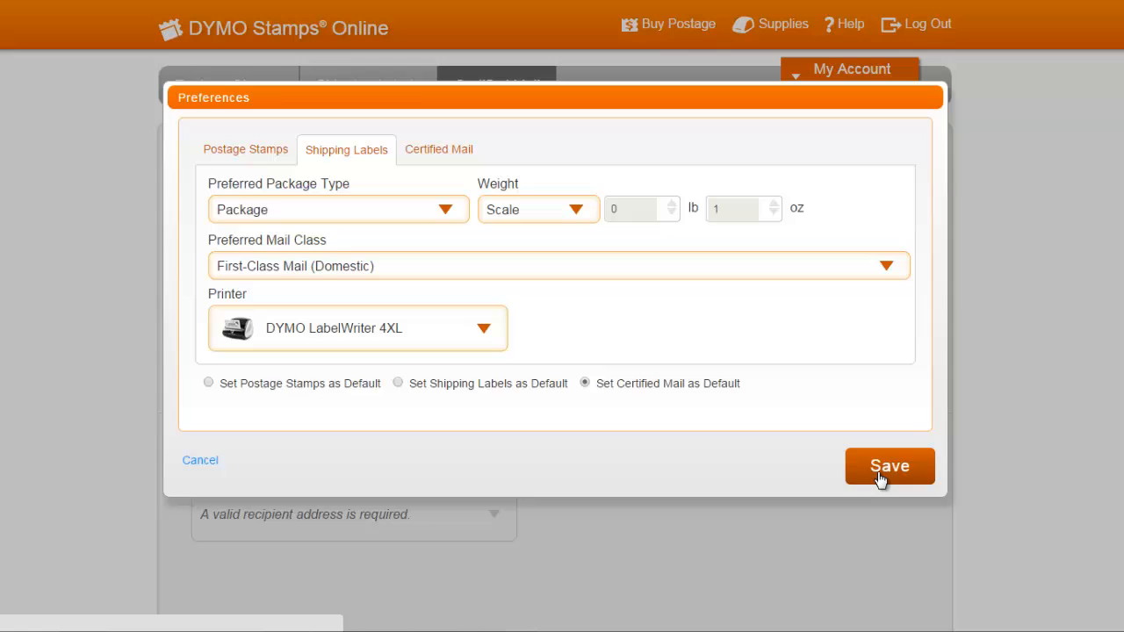
pyautogui.click(889, 468)
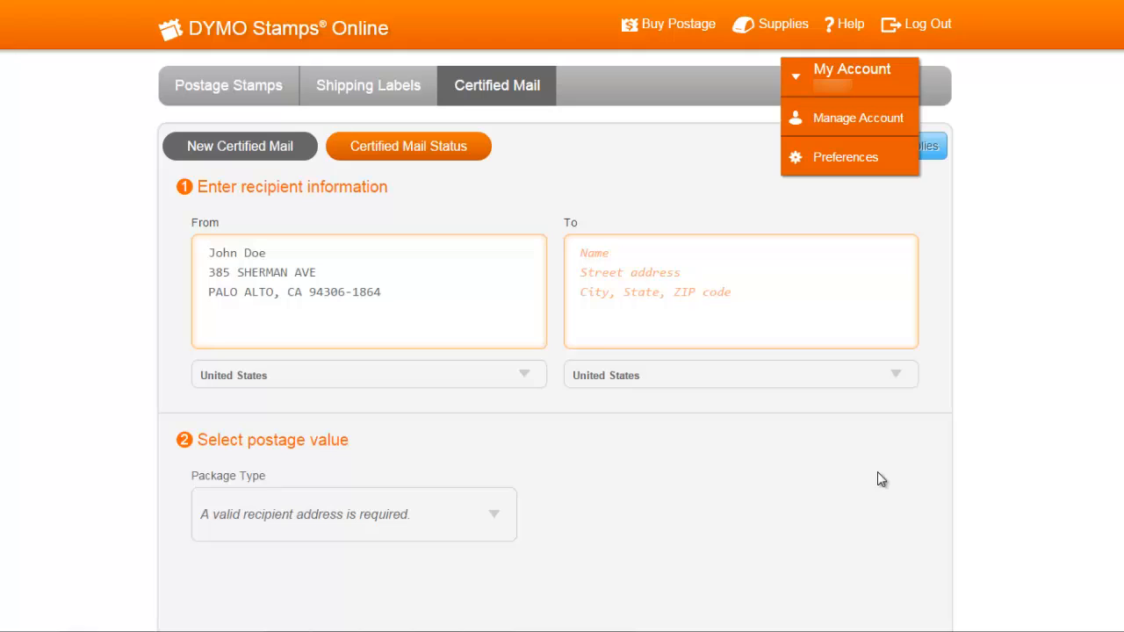
pyautogui.moveTo(839, 204)
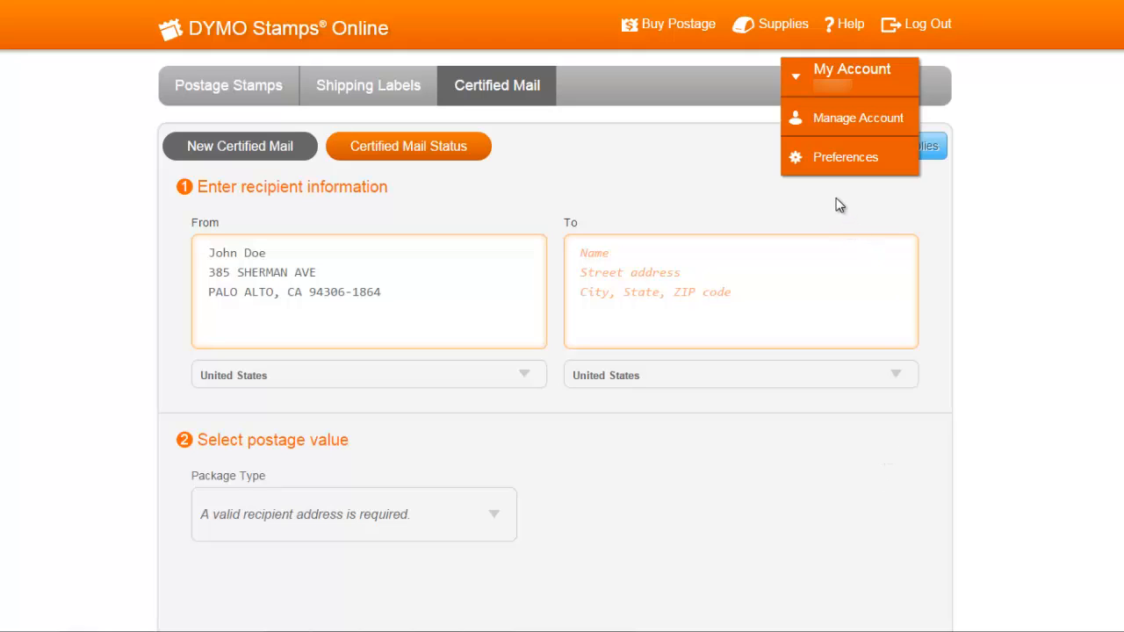
pyautogui.moveTo(759, 204)
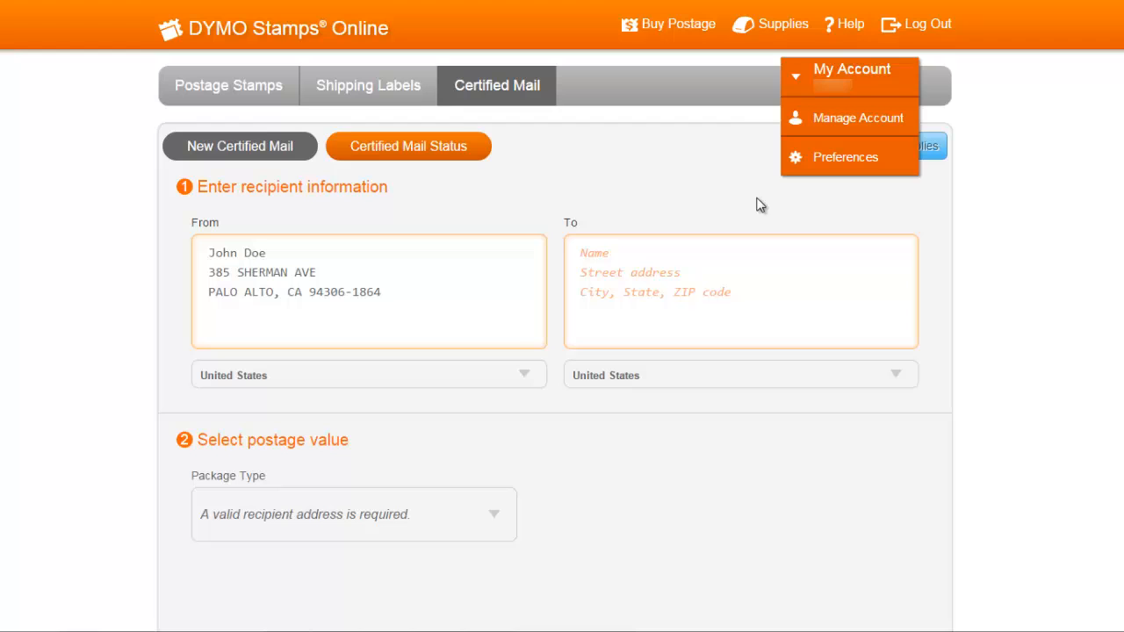
pyautogui.moveTo(850, 24)
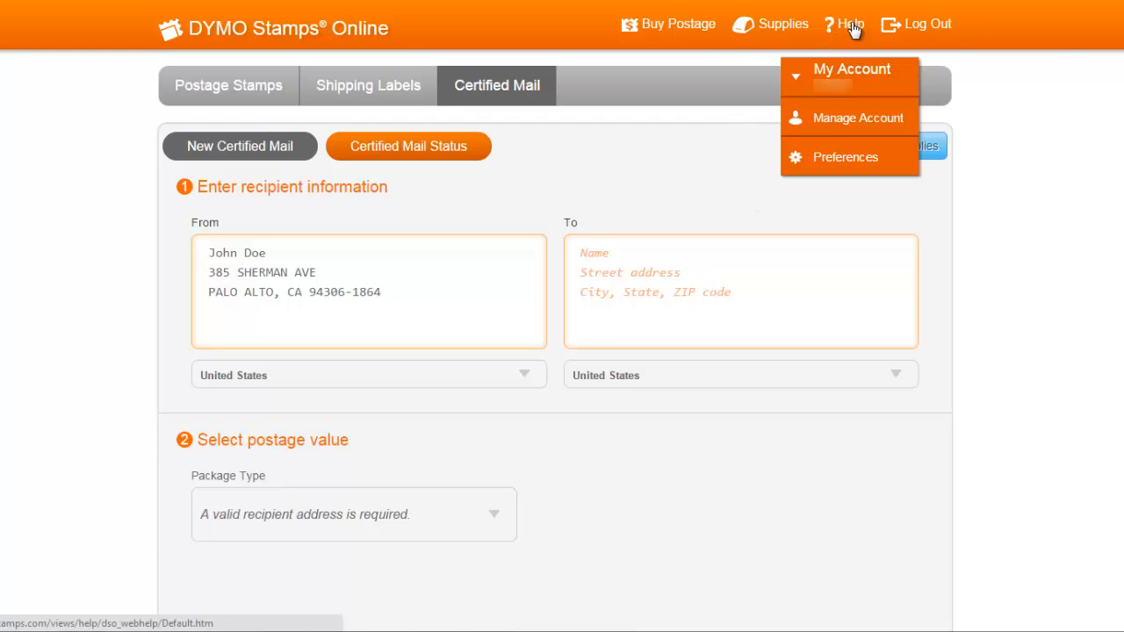
# - Open the online help from the top toolbar
pyautogui.click(850, 25)
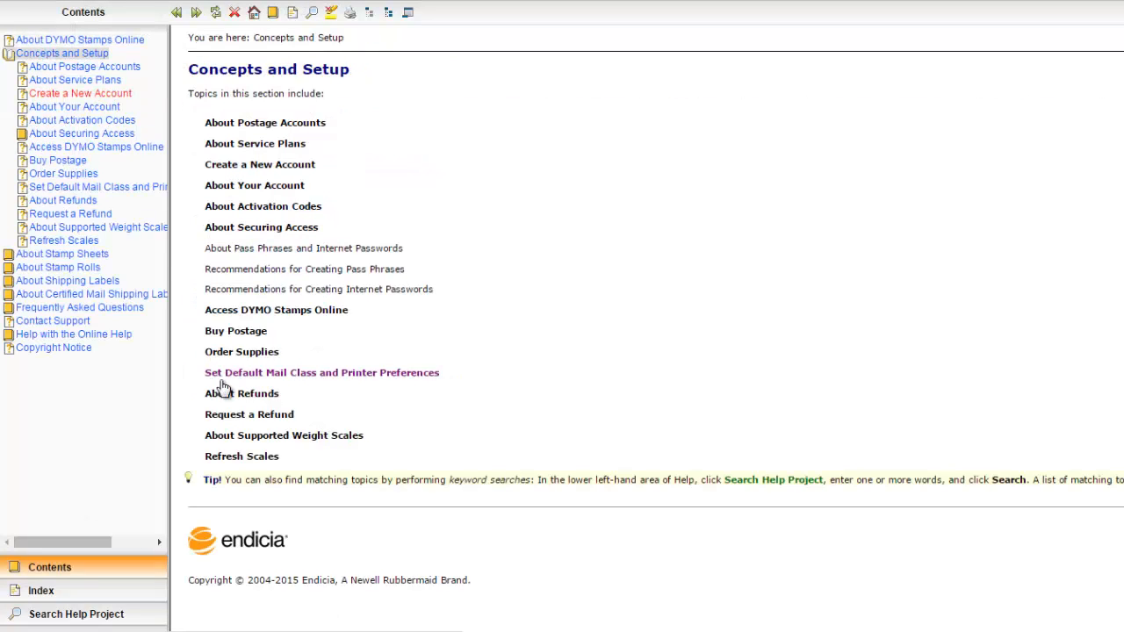
# - Open the help topic 'Set Default Mail Class and Printer Preferences' under Concepts and Setup
pyautogui.click(321, 373)
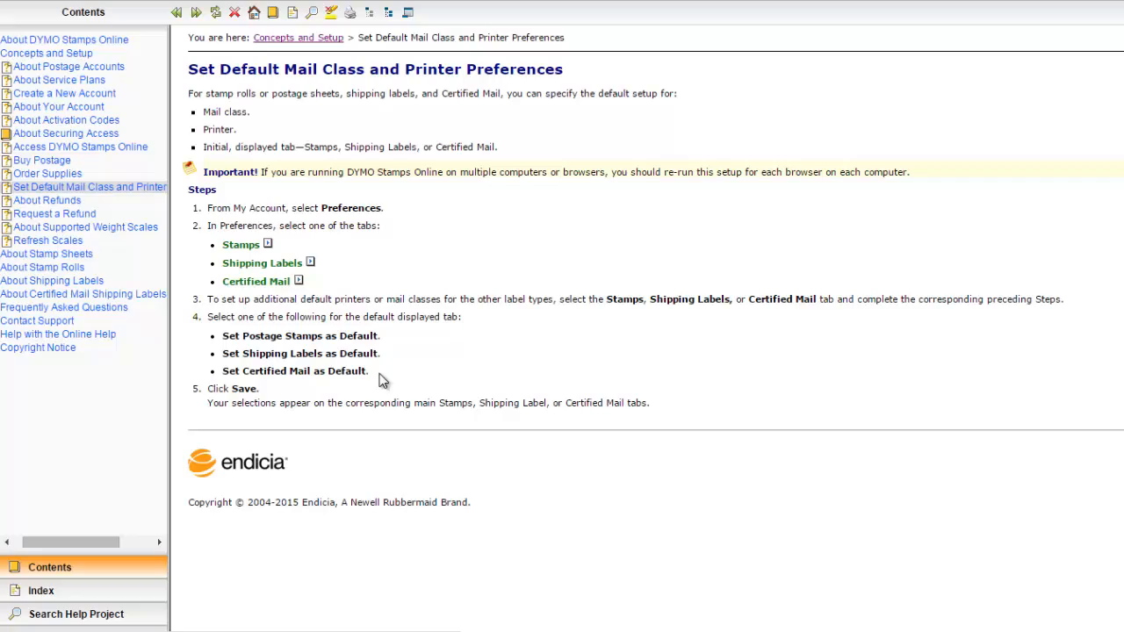